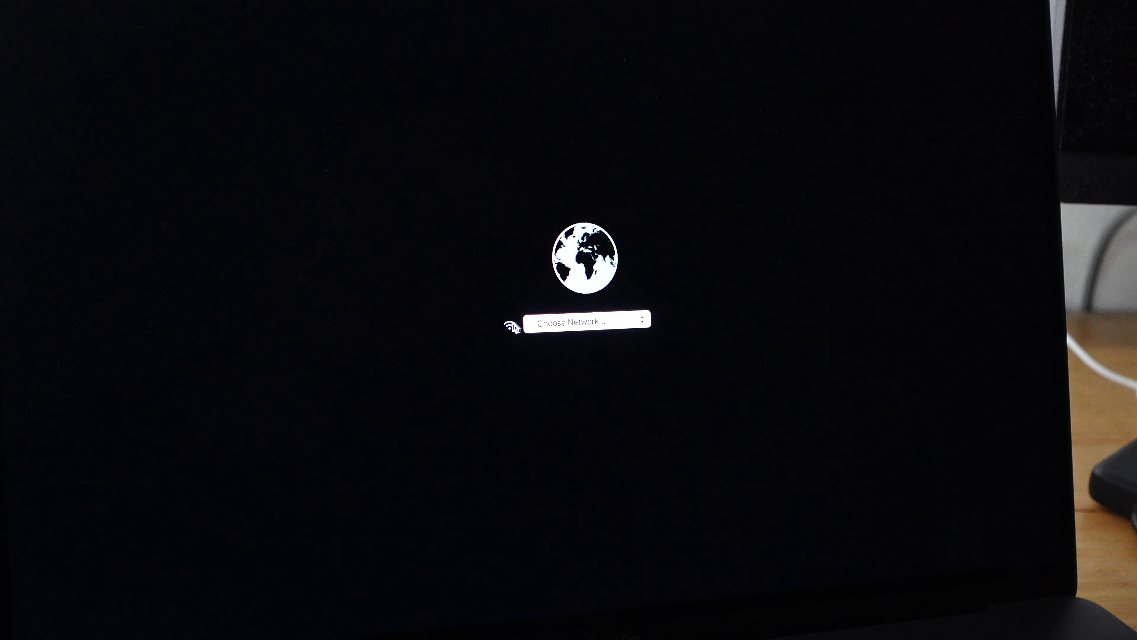
Step: Join the EY NETWORK-5Ghz Wi-Fi network from the Choose Network menu
{"action": "left_click", "coordinate": [588, 319]}
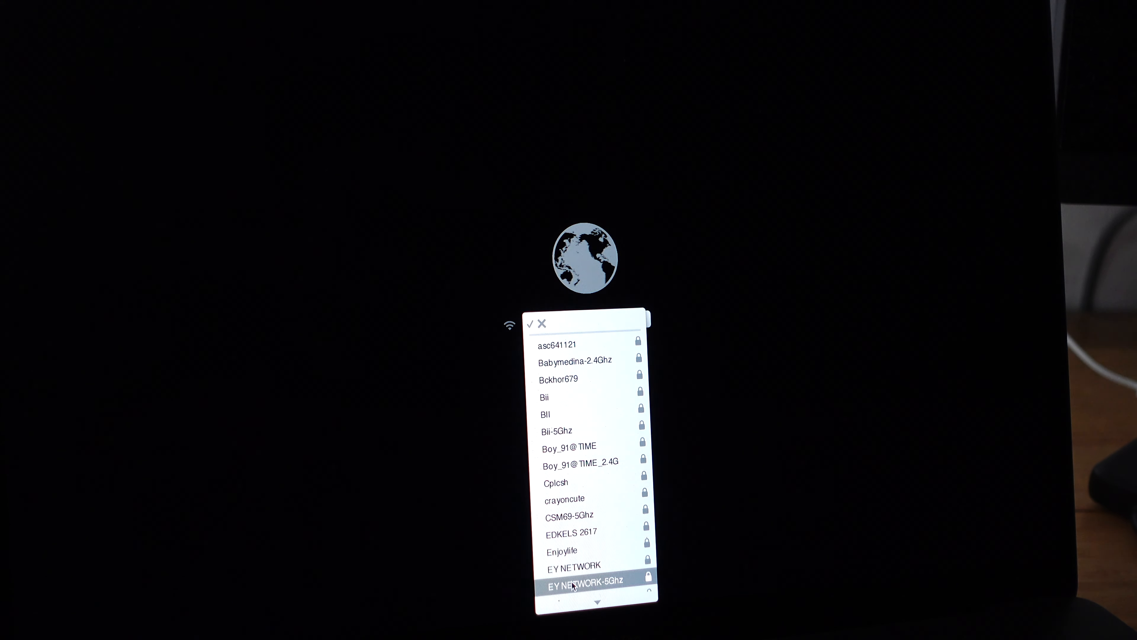
{"action": "left_click", "coordinate": [584, 581]}
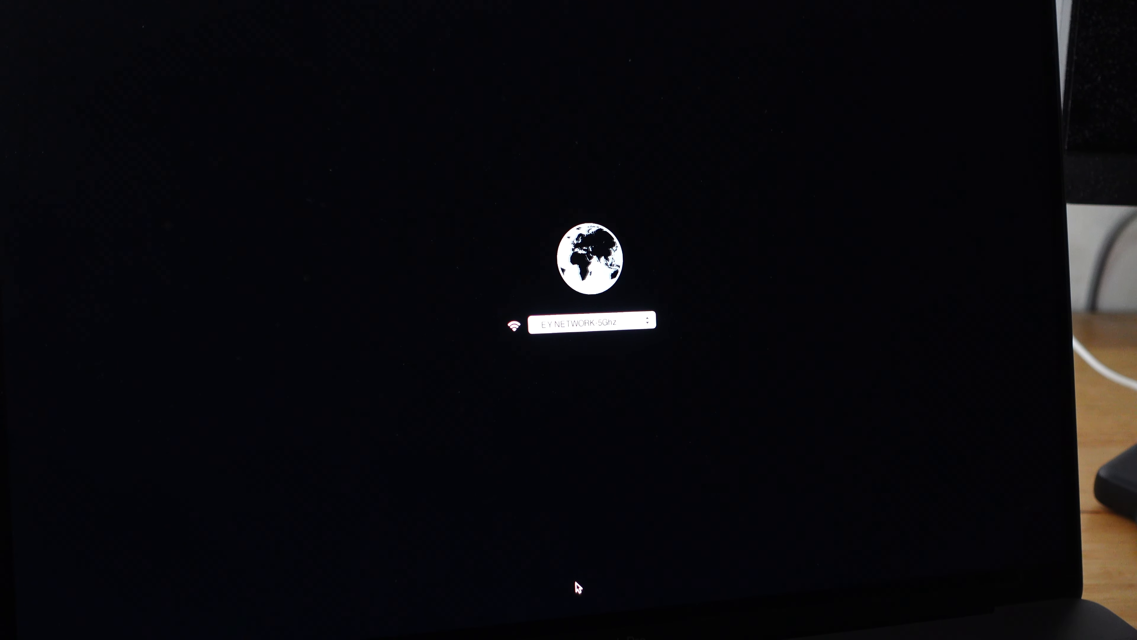